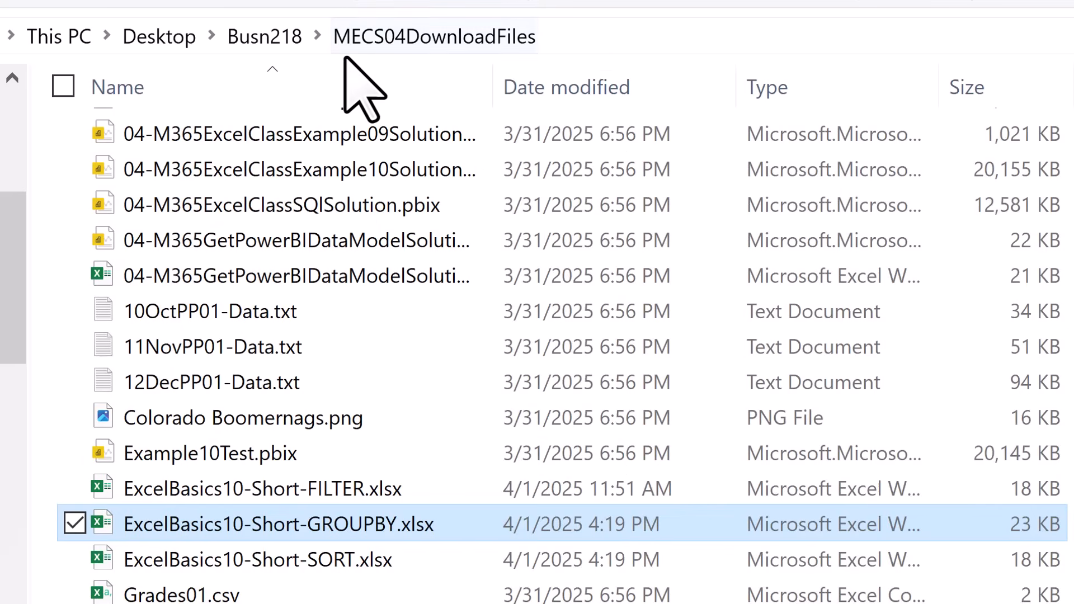
# Open ExcelBasics10-Short-GROUPBY.xlsx and select a % Count cell in the PivotTable.
pyautogui.click(432, 36)
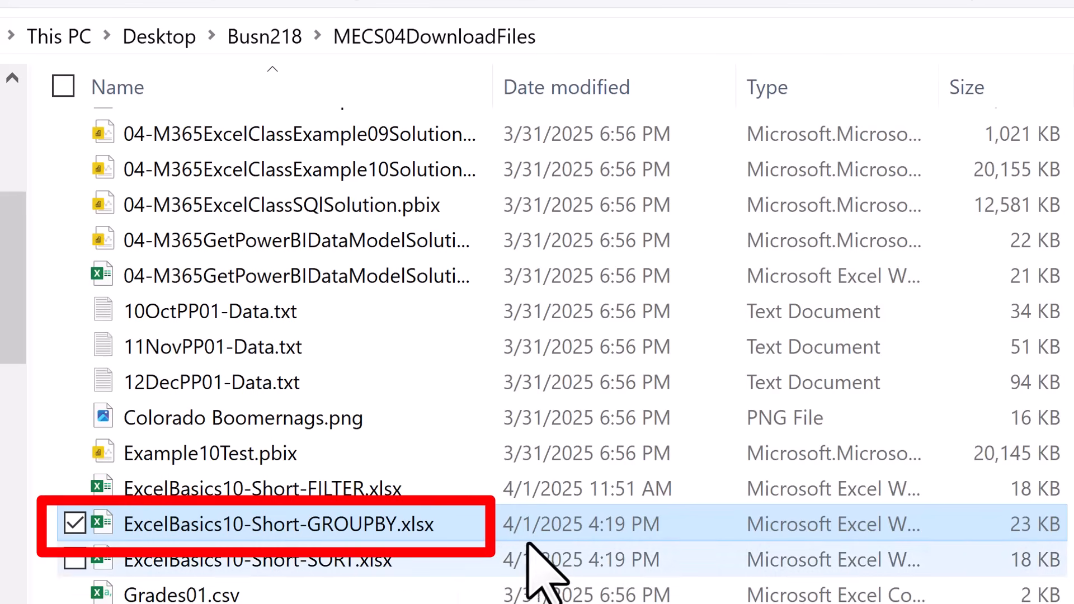
pyautogui.doubleClick(278, 524)
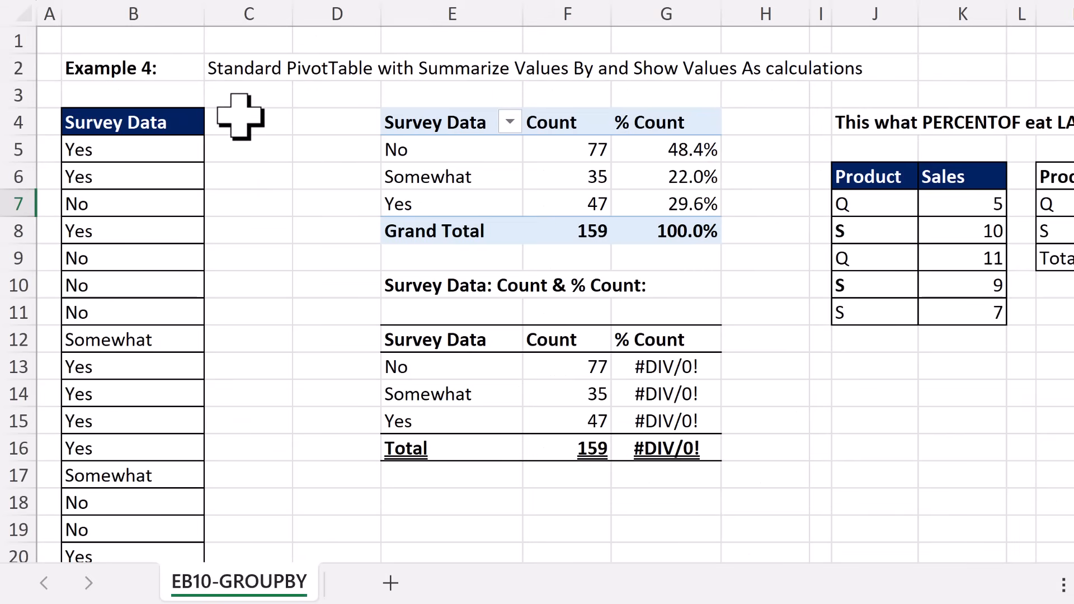
pyautogui.moveTo(154, 220)
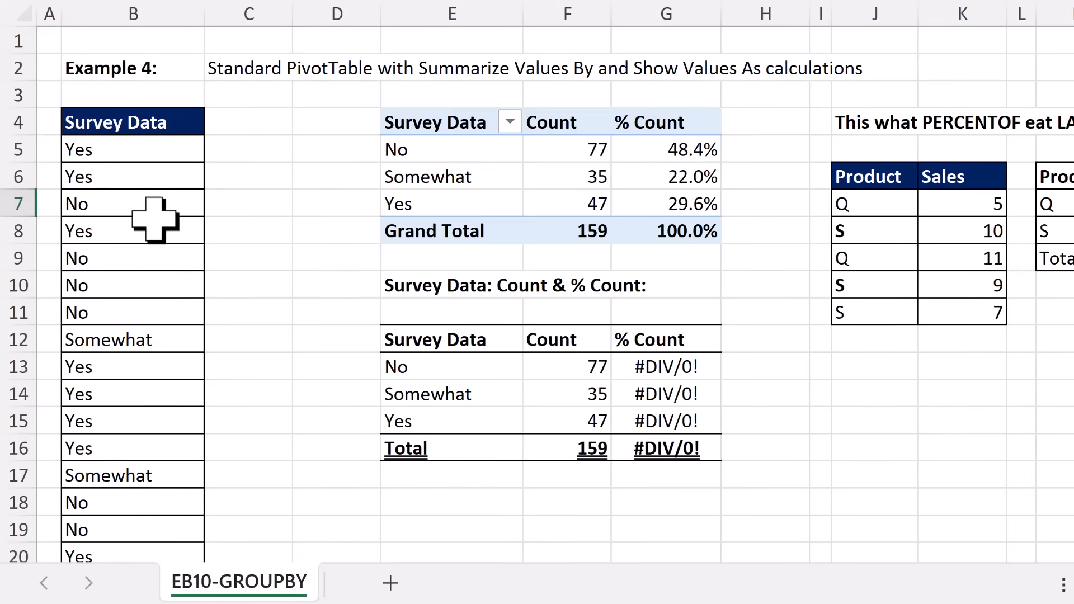
pyautogui.moveTo(550, 161)
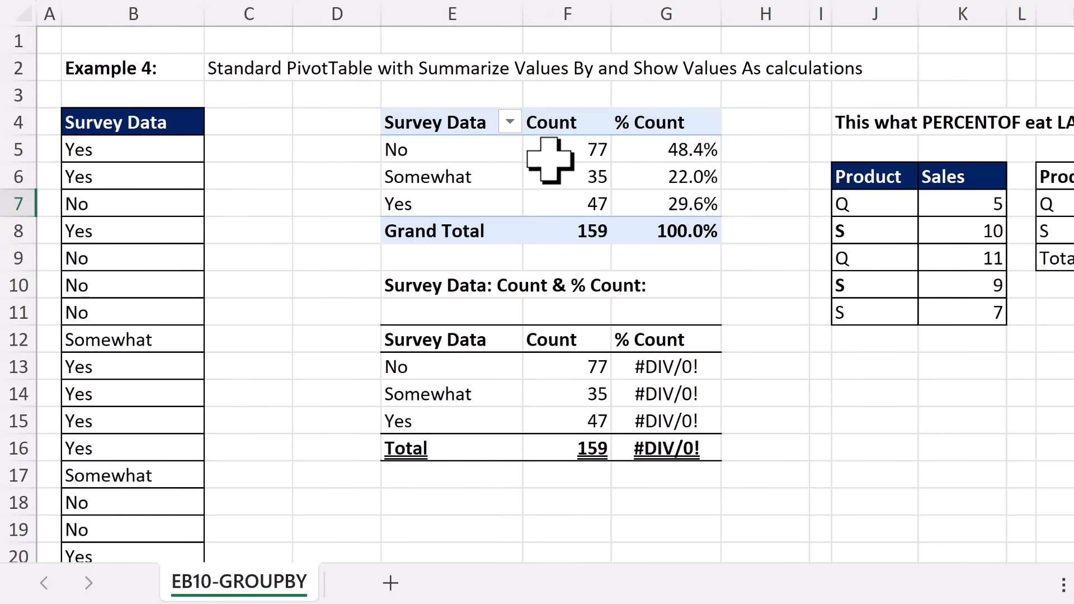
pyautogui.moveTo(567, 149)
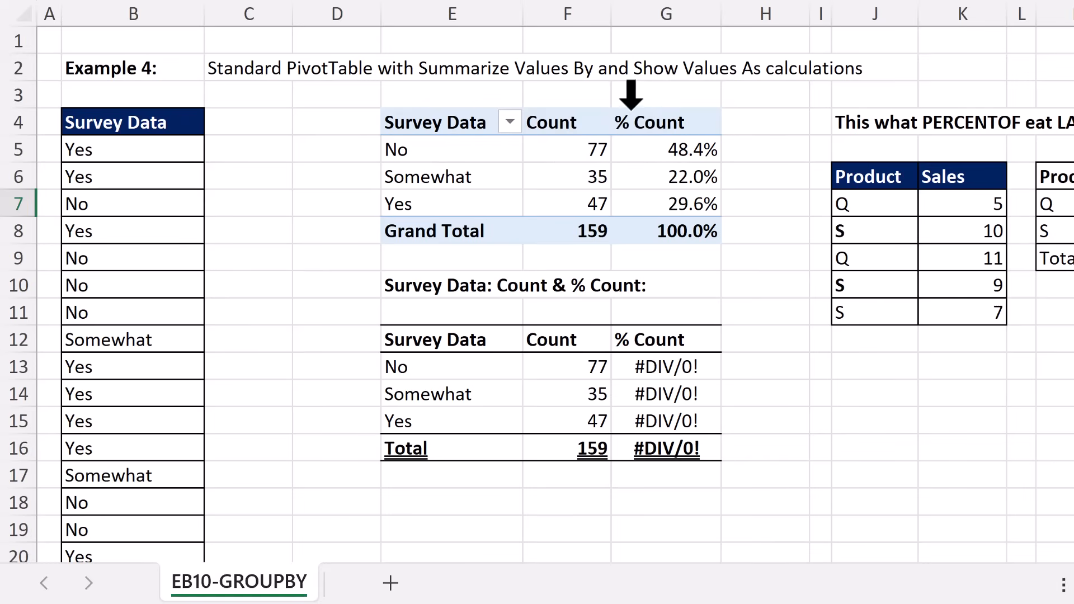
pyautogui.click(665, 176)
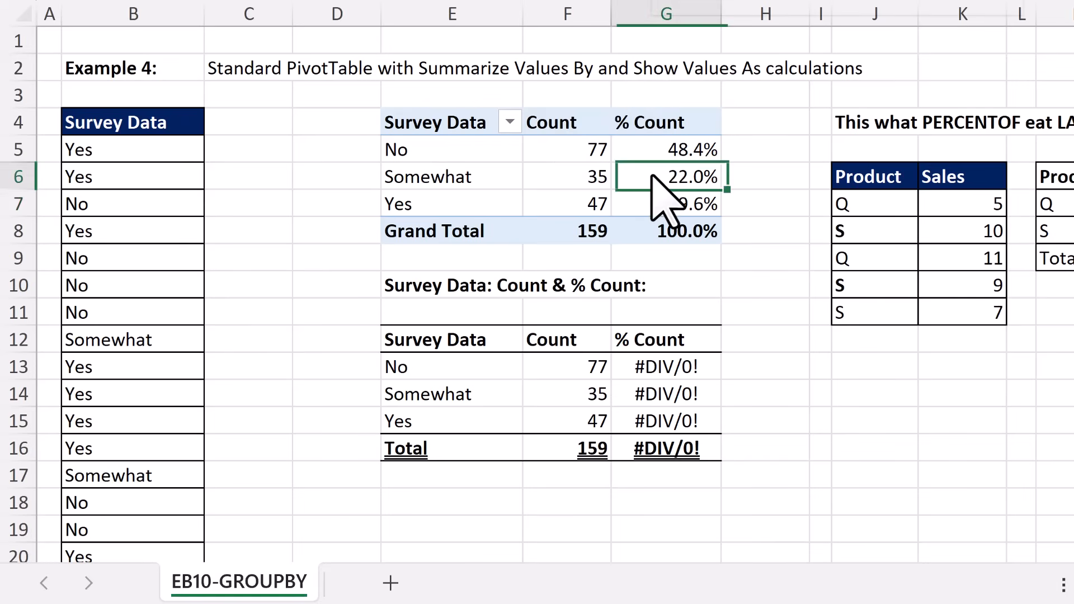
pyautogui.rightClick(671, 176)
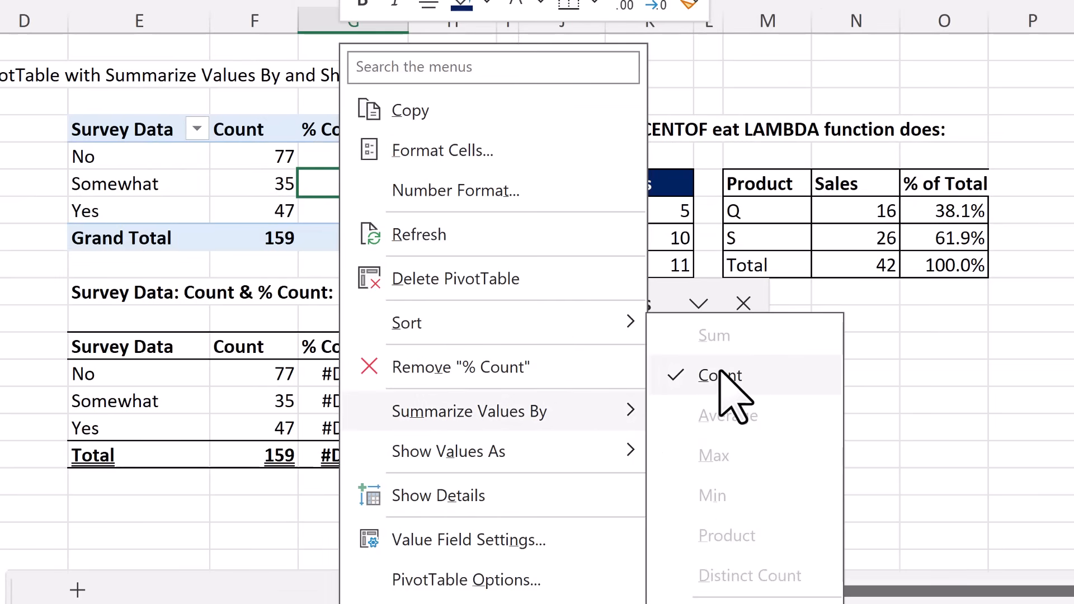
pyautogui.moveTo(719, 375)
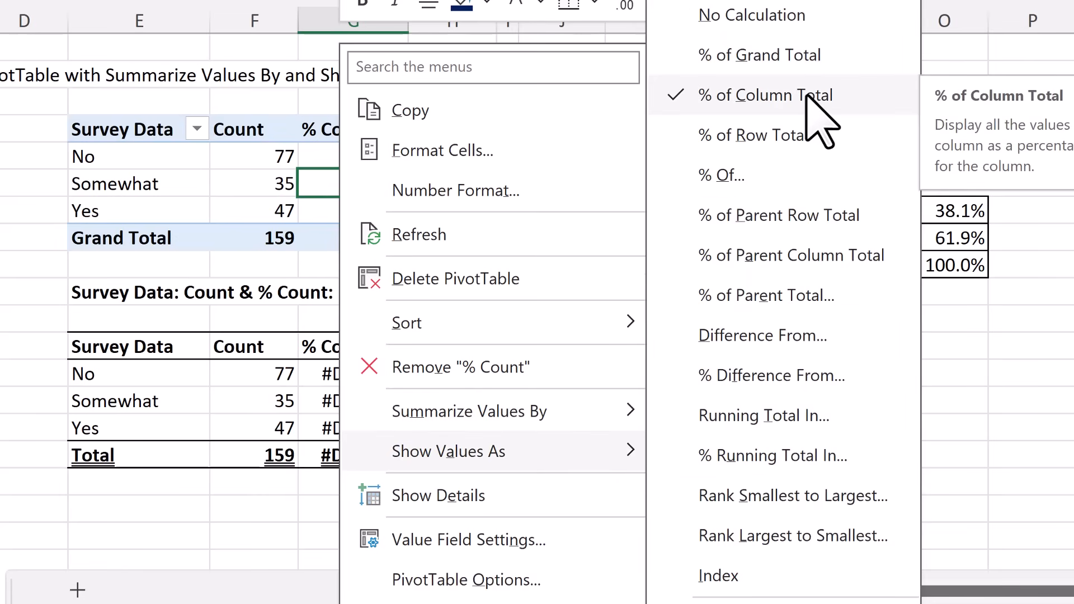
pyautogui.click(774, 95)
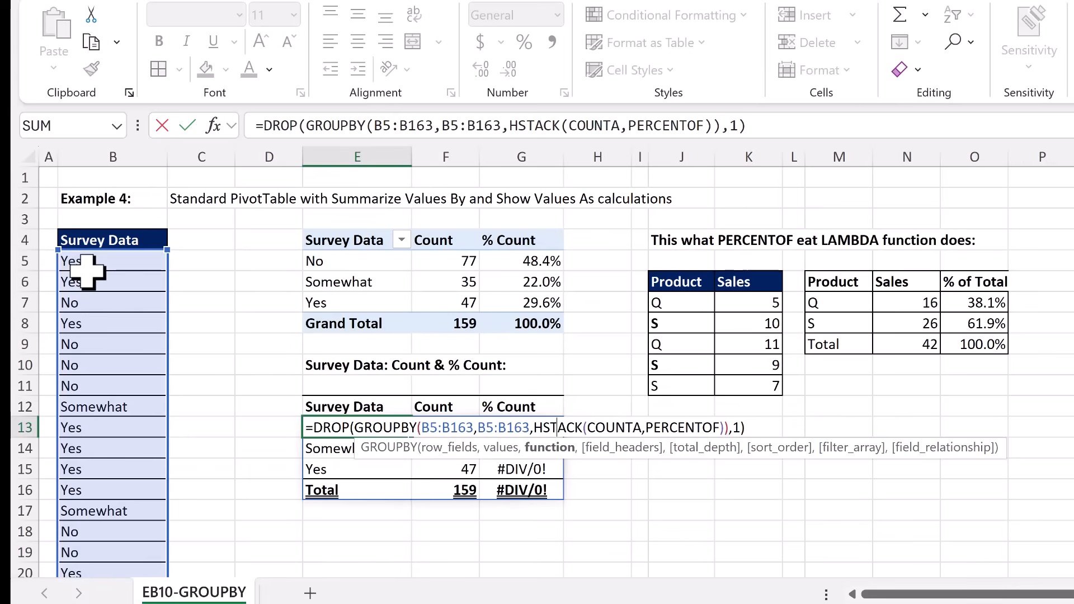
pyautogui.moveTo(147, 449)
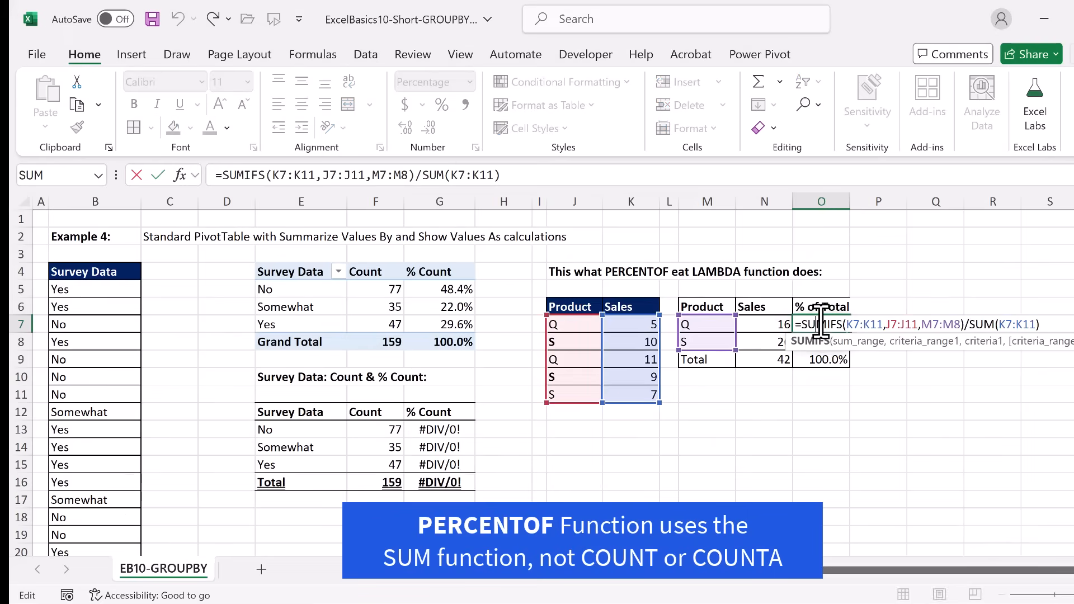
pyautogui.moveTo(876, 327)
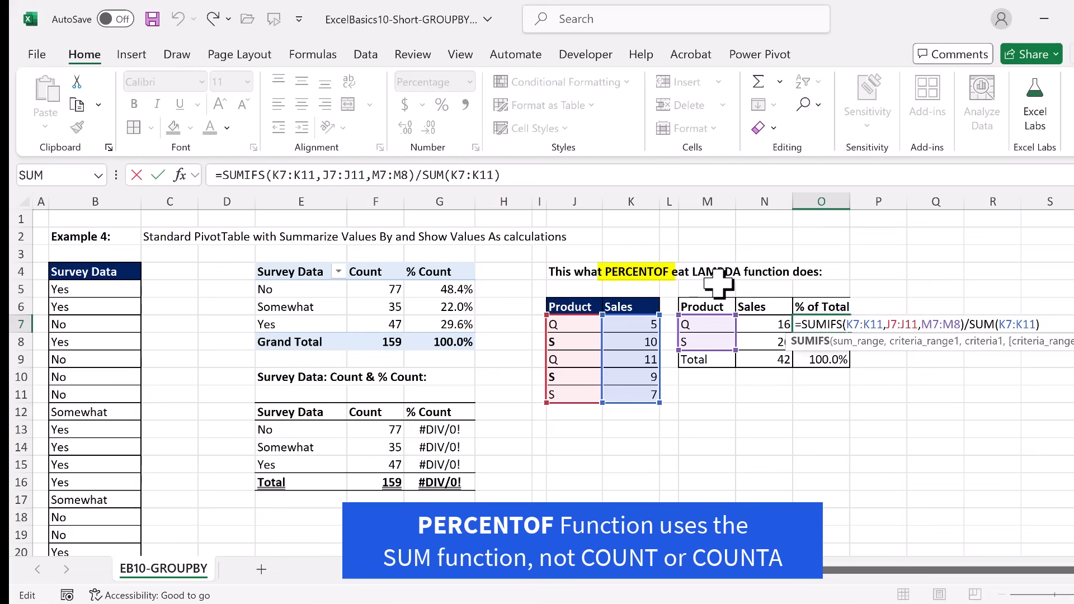
pyautogui.moveTo(763, 271)
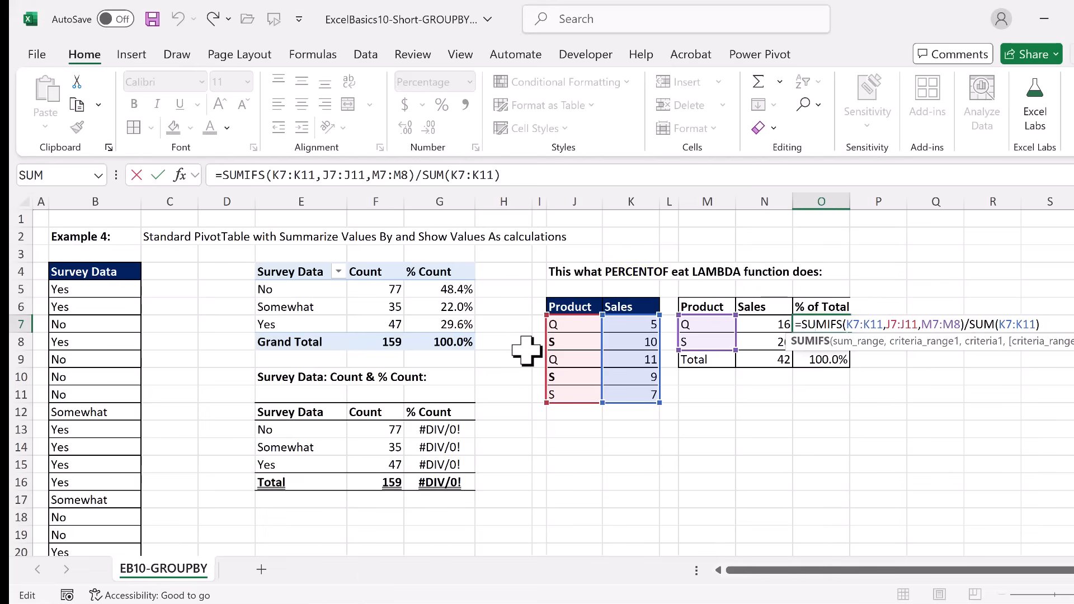
pyautogui.moveTo(331, 373)
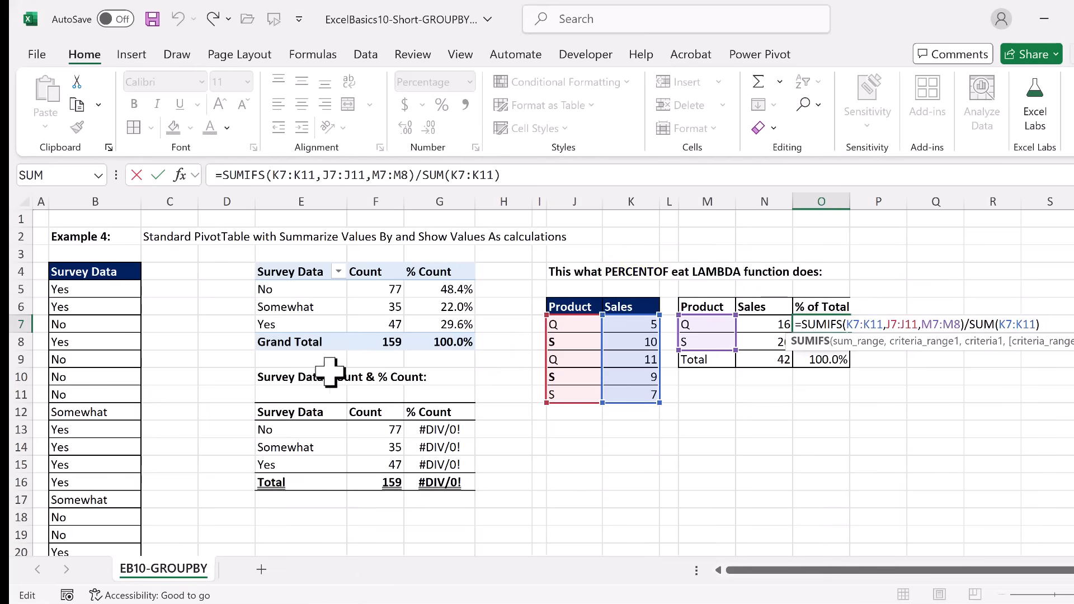
# Enter =SEQUENCE(ROWS(B5:B163),,1,0) in C5 to spill a column of ones.
pyautogui.press('Enter')
pyautogui.write('=')
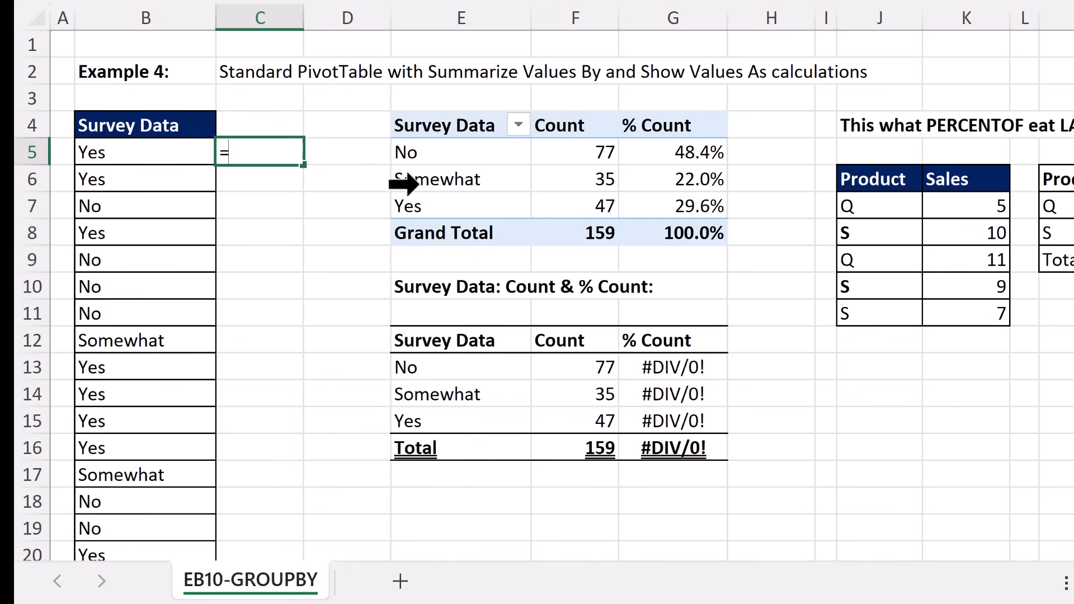
pyautogui.moveTo(468, 359)
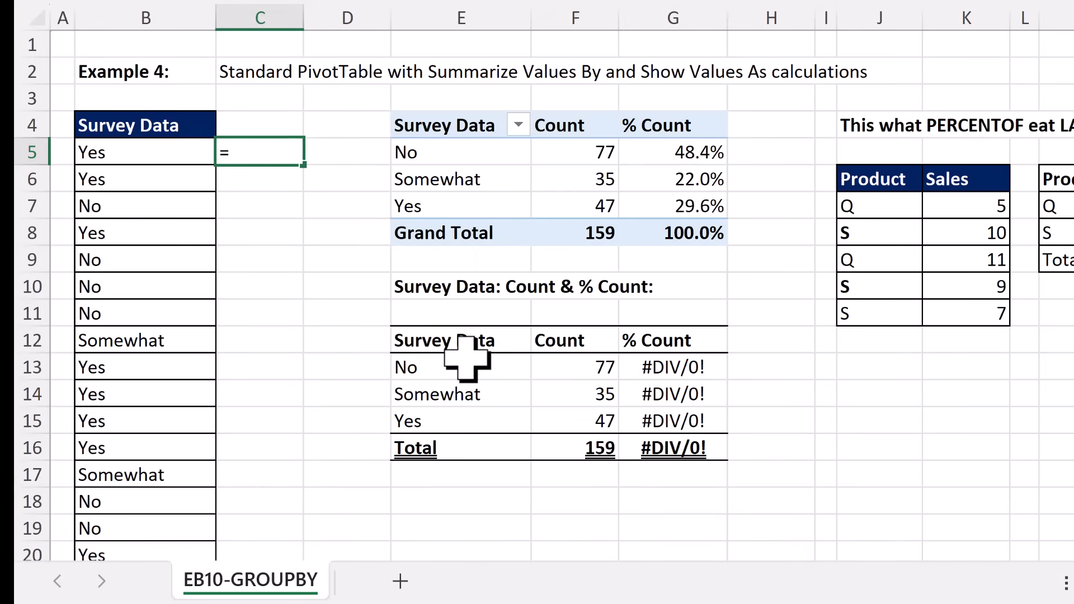
pyautogui.write('seq')
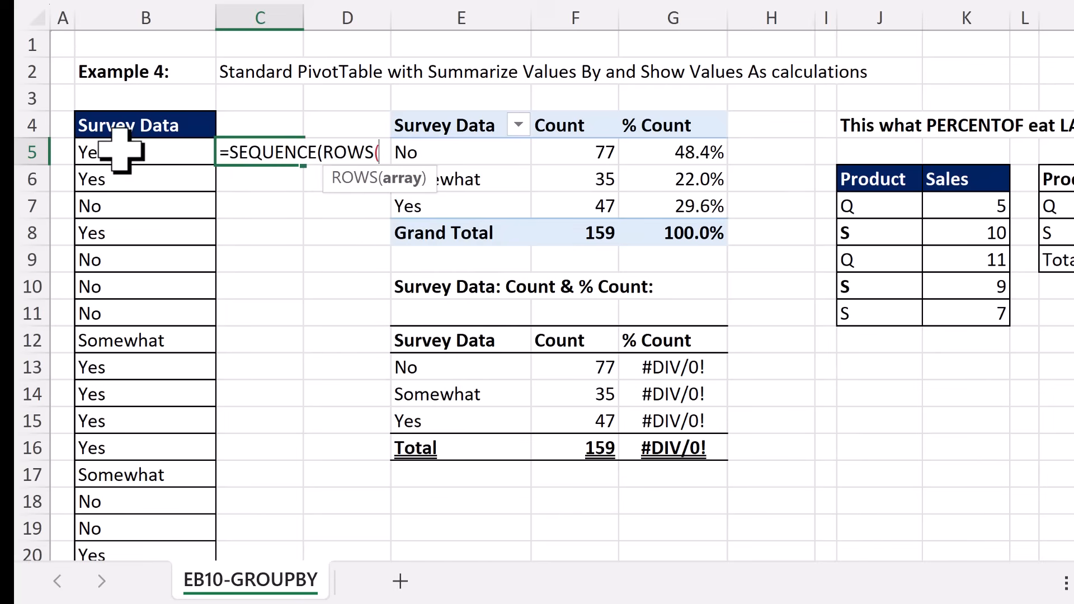
pyautogui.press('ctrl+shift+down')
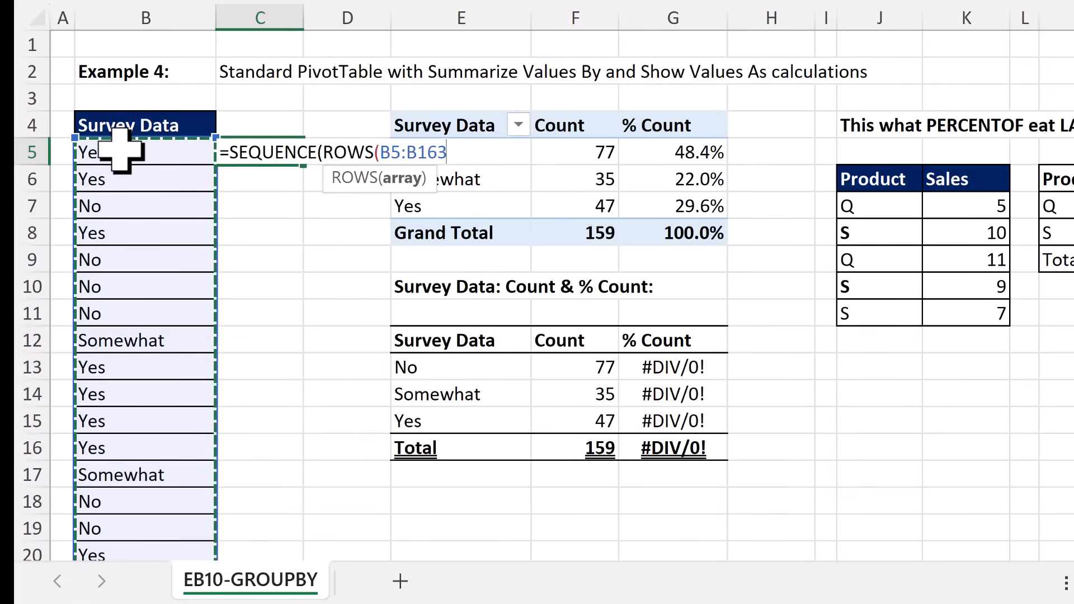
pyautogui.write('),')
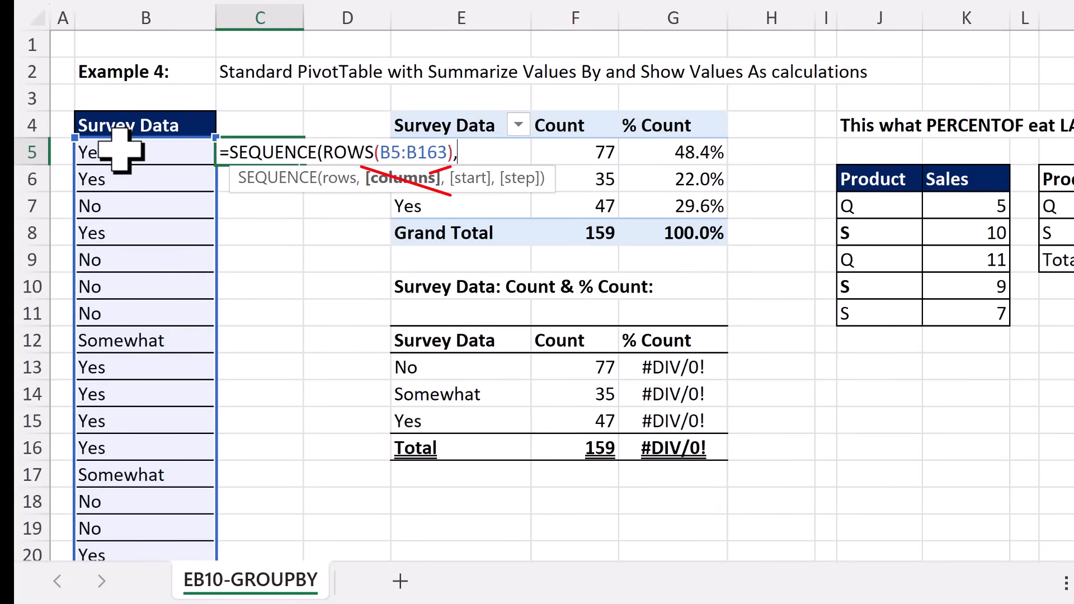
pyautogui.write(',1')
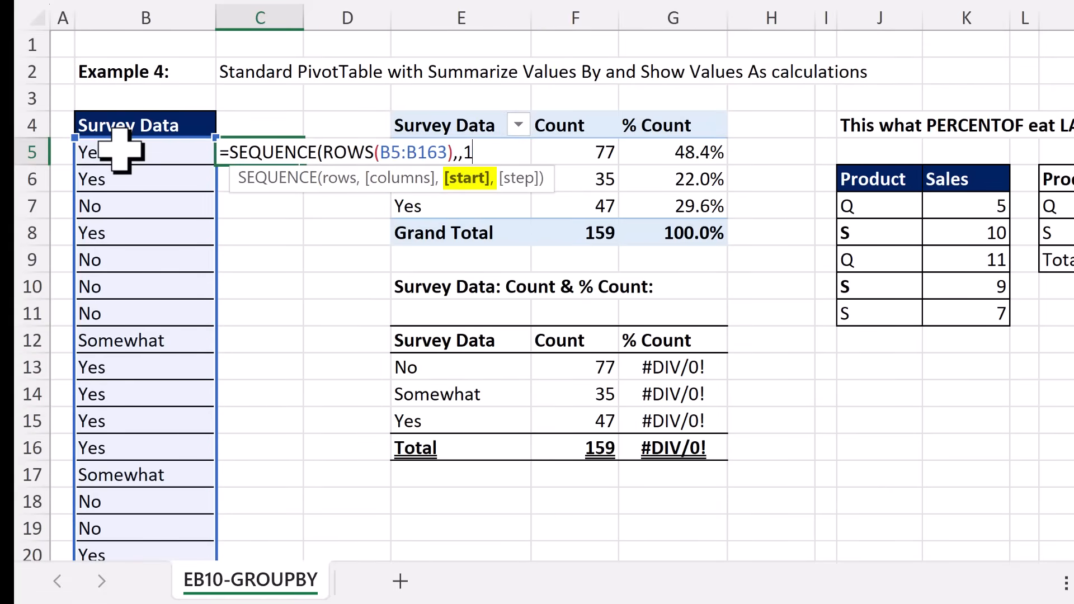
pyautogui.write(',')
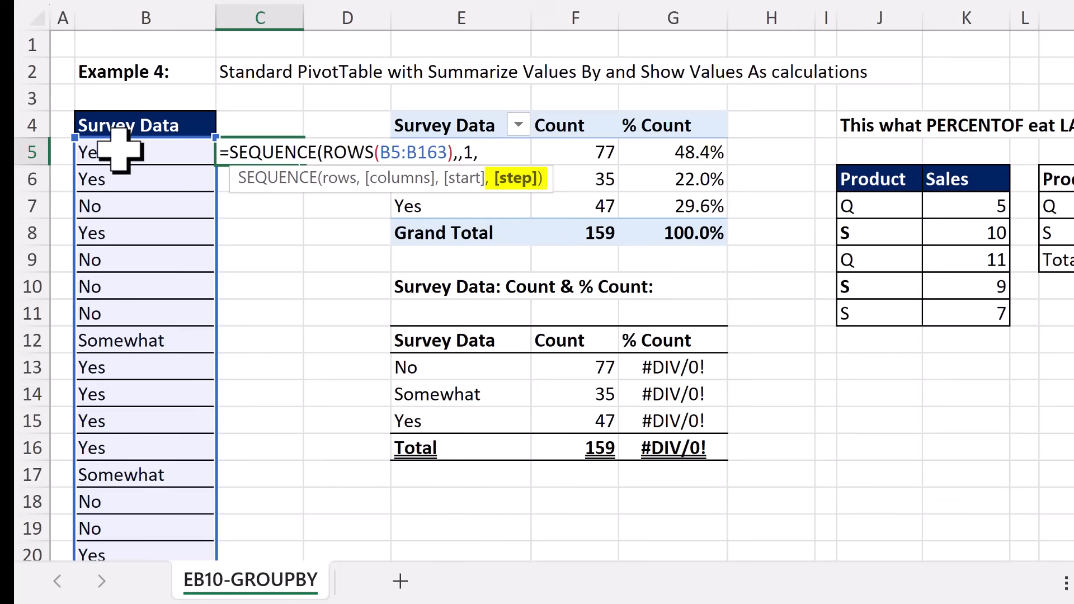
pyautogui.write('0')
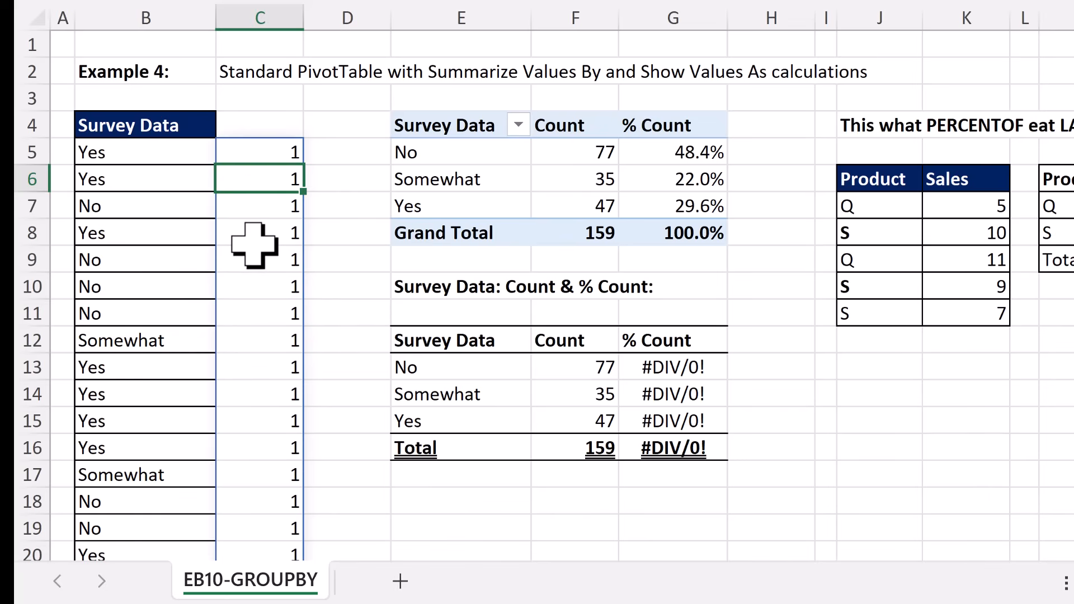
# Copy the SEQUENCE formula text from C5.
pyautogui.click(259, 152)
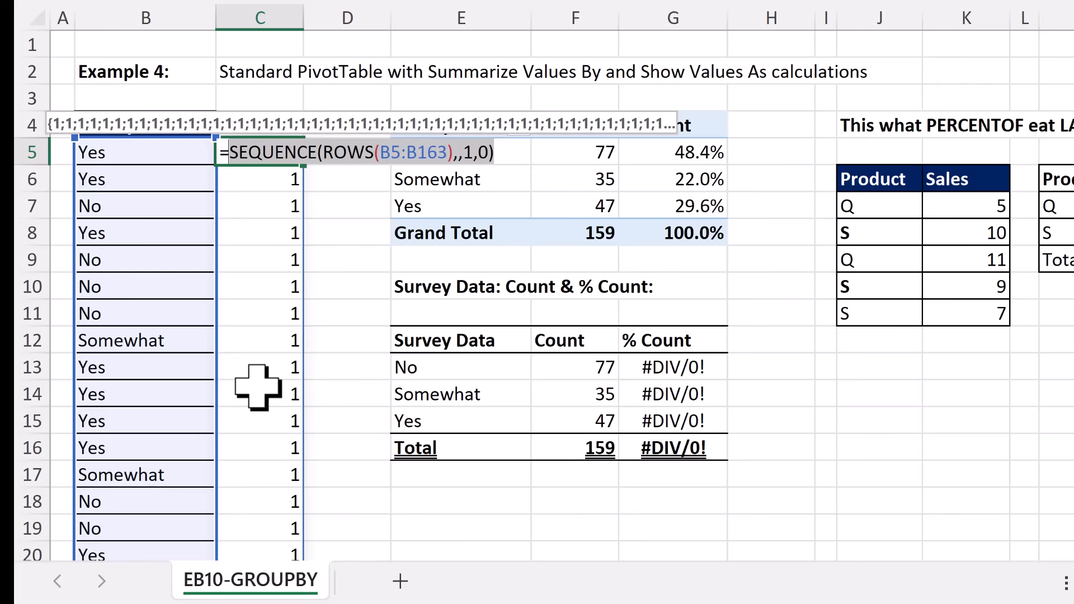
pyautogui.press('ctrl+c')
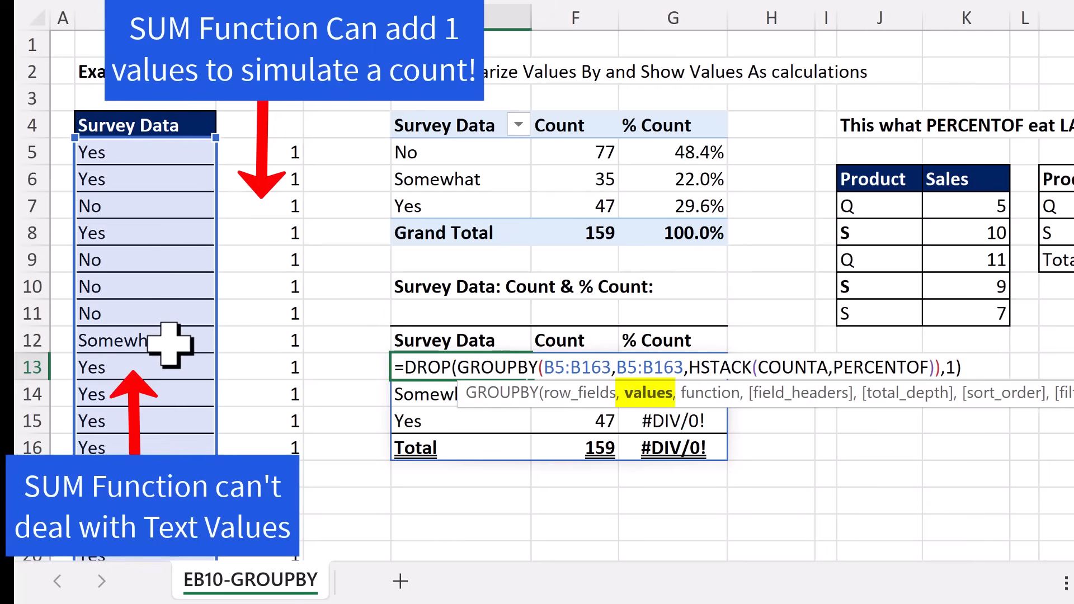
pyautogui.moveTo(359, 473)
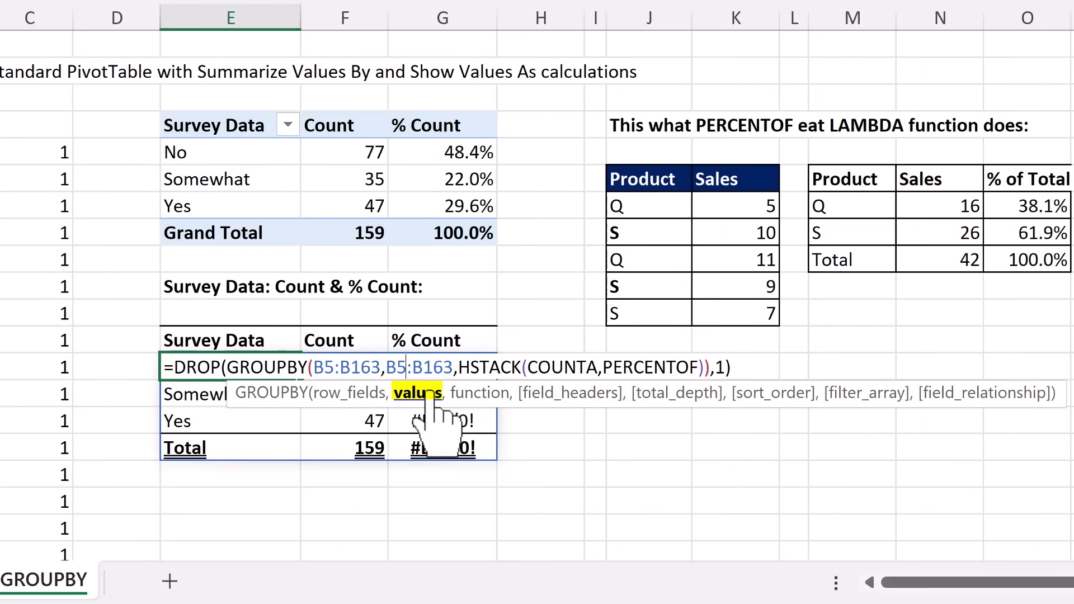
# Paste SEQUENCE as GROUPBY's values argument and replace COUNTA with SUM.
pyautogui.press('ctrl+v')
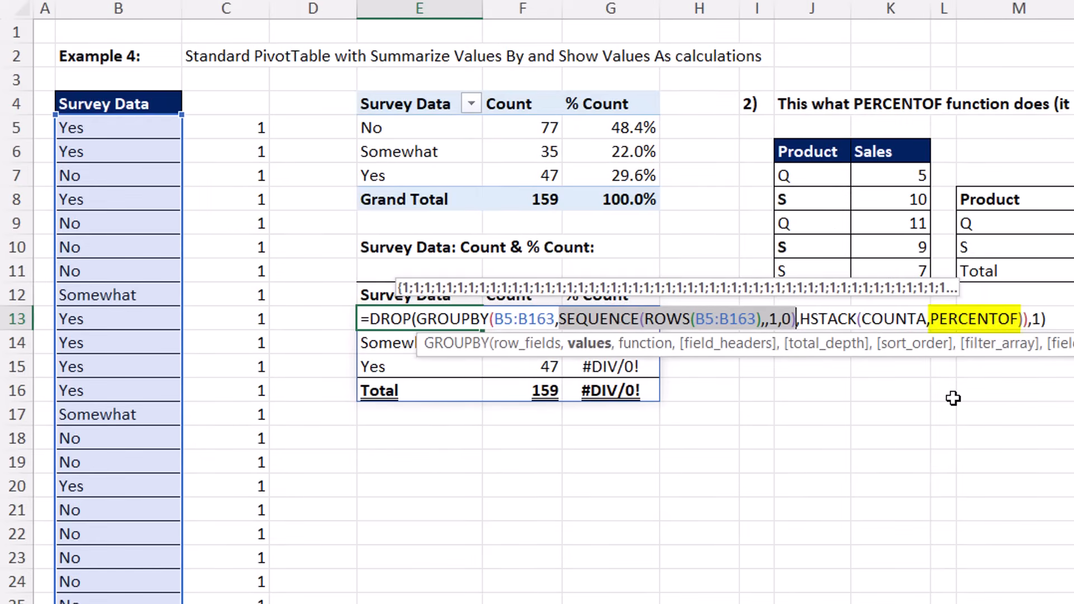
pyautogui.moveTo(961, 387)
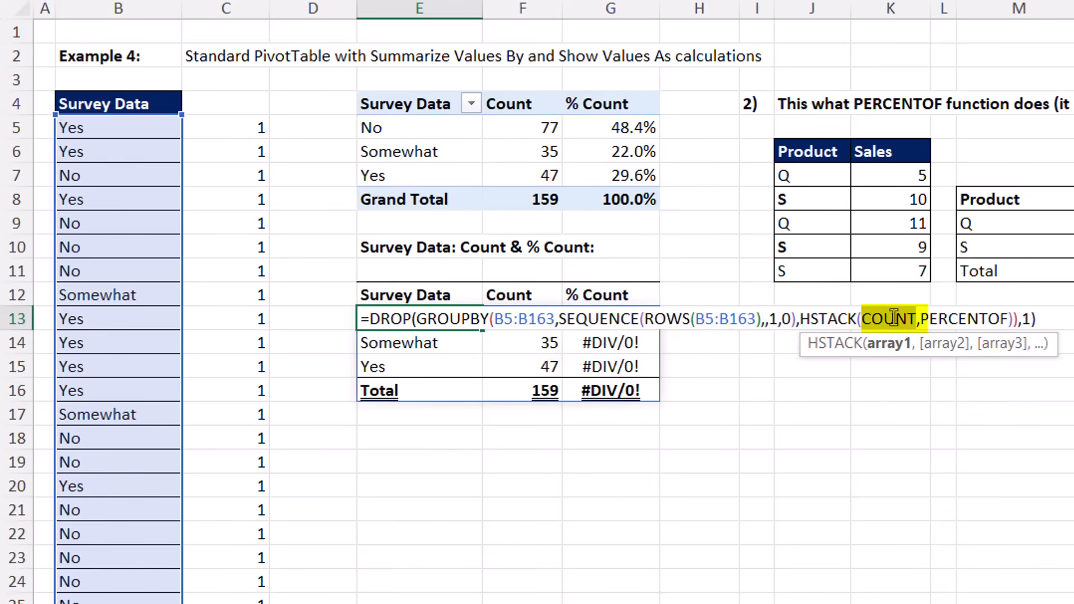
pyautogui.write('SUM')
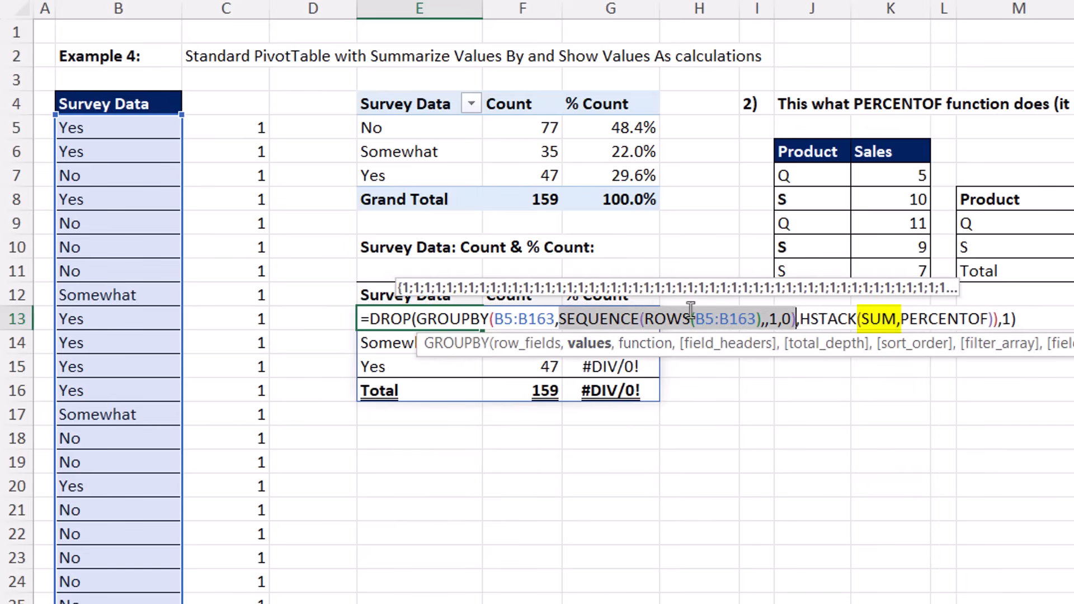
pyautogui.moveTo(964, 333)
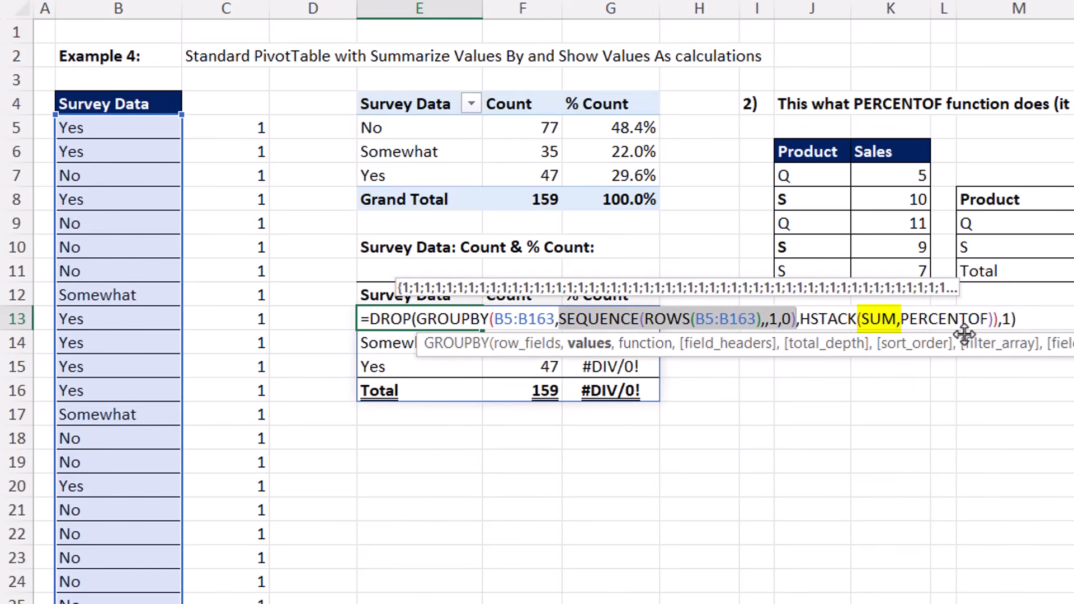
pyautogui.moveTo(813, 345)
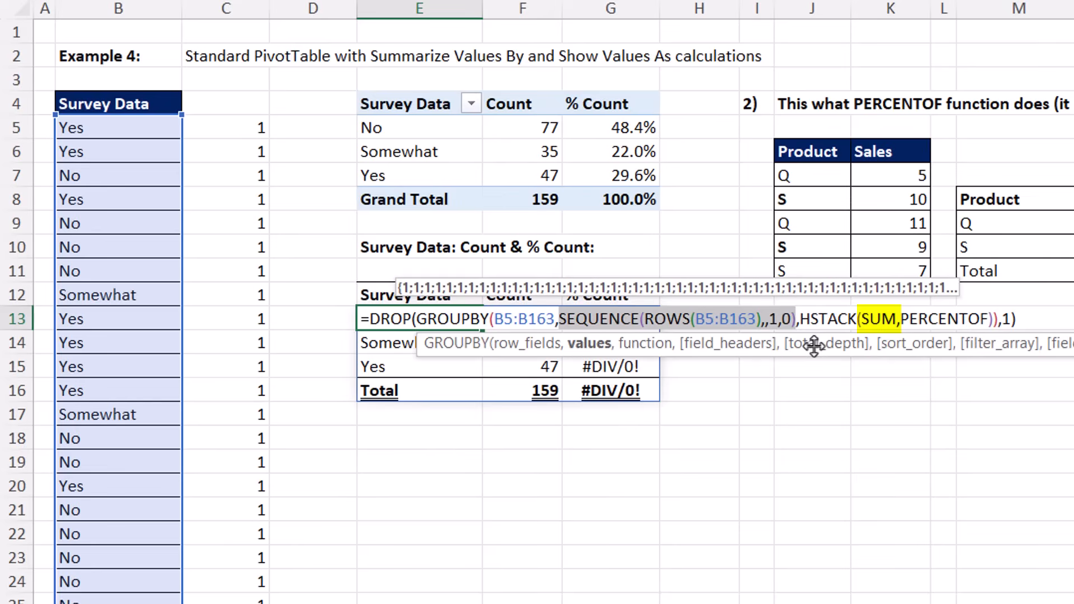
pyautogui.press('Enter')
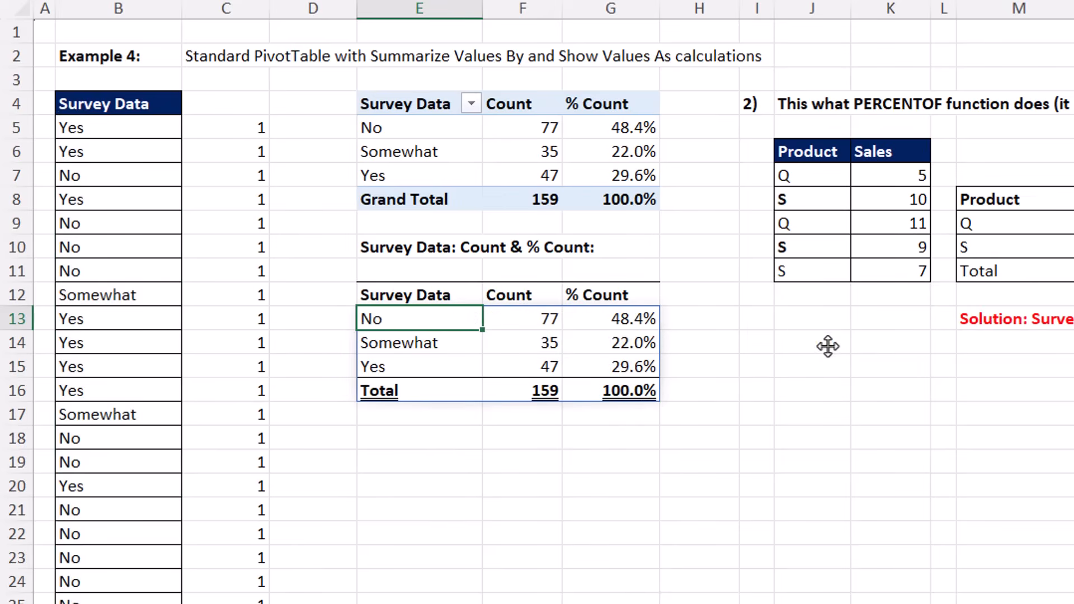
pyautogui.write('=DROP(GROUPBY(B5:B163,SEQUENCE(ROWS(B5:B163),,1,0),HSTACK(SUM,PERCENTOF)),1)')
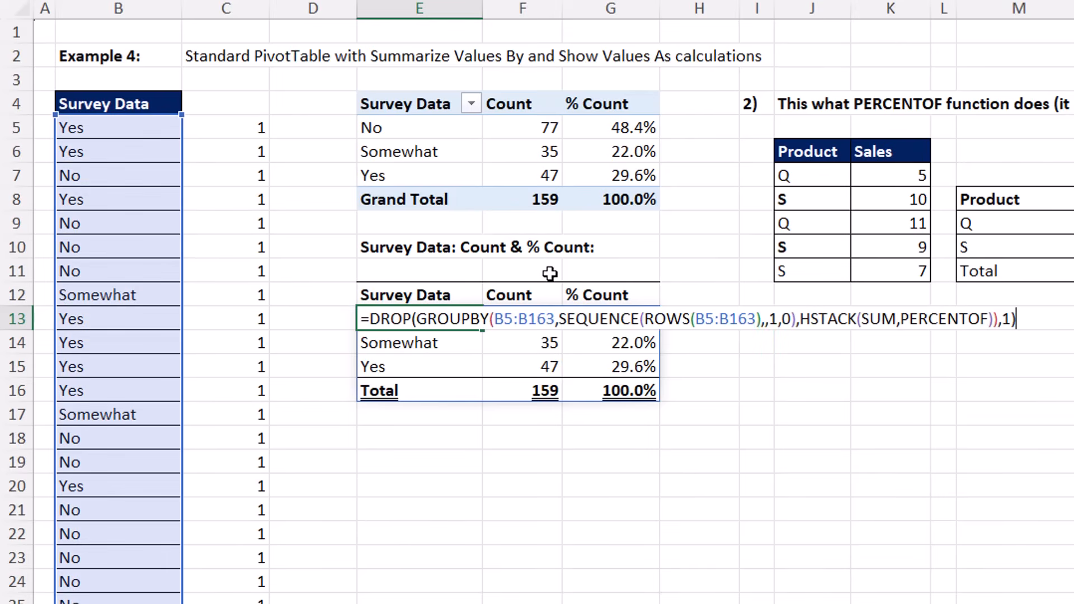
pyautogui.press('Enter')
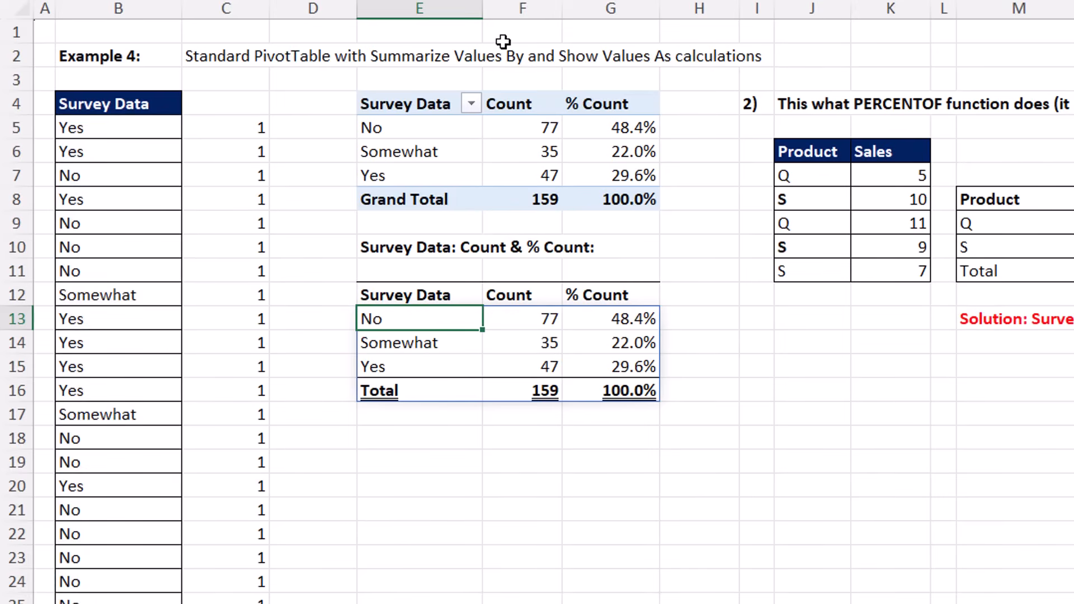
pyautogui.moveTo(597, 71)
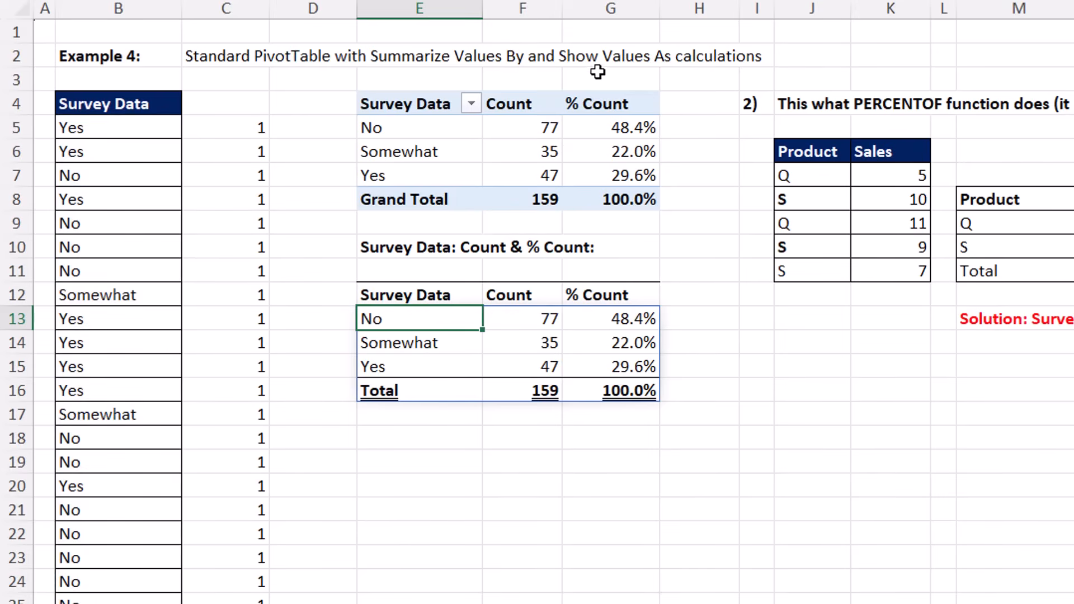
pyautogui.moveTo(164, 142)
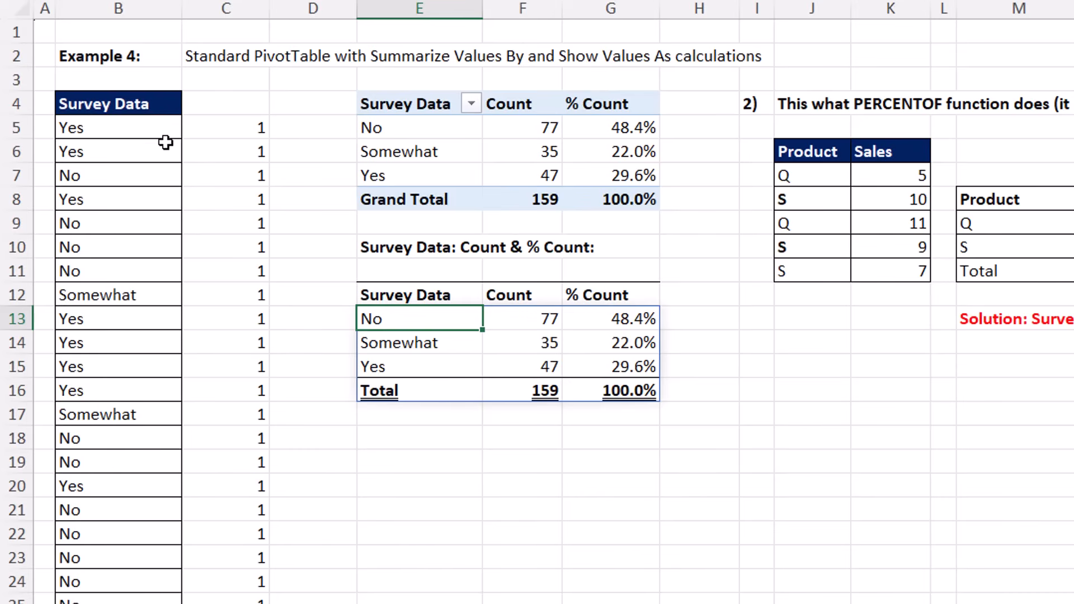
pyautogui.moveTo(68, 133)
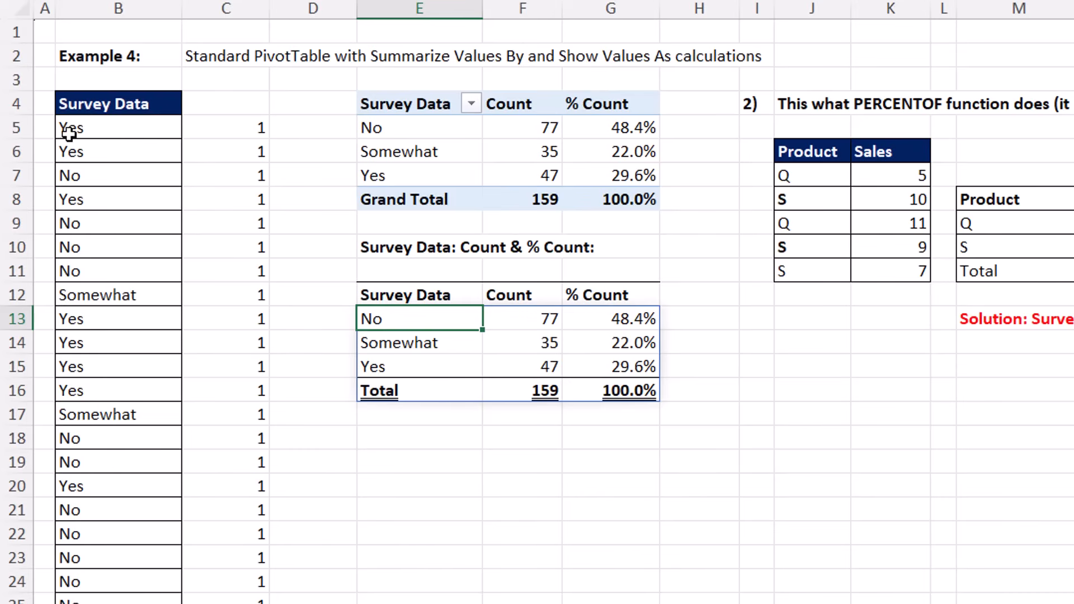